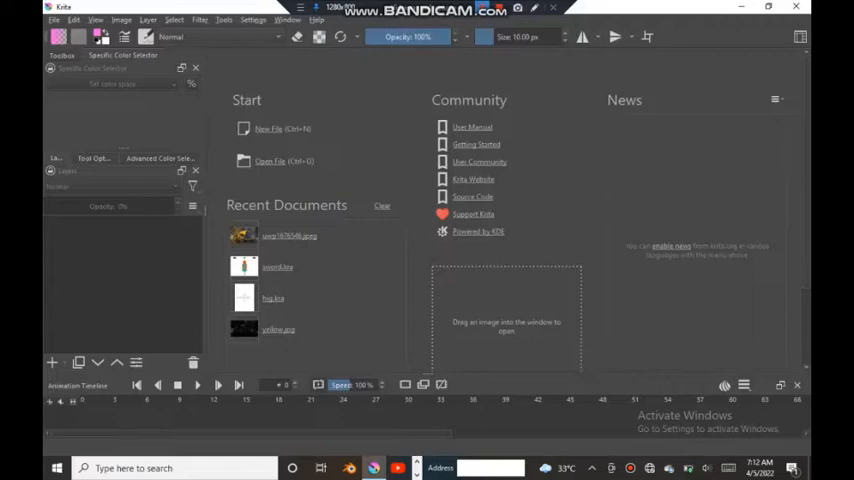
Step: Start a new file from the welcome screen, bringing up the Create New Document dialog
{"action": "left_click", "coordinate": [268, 128]}
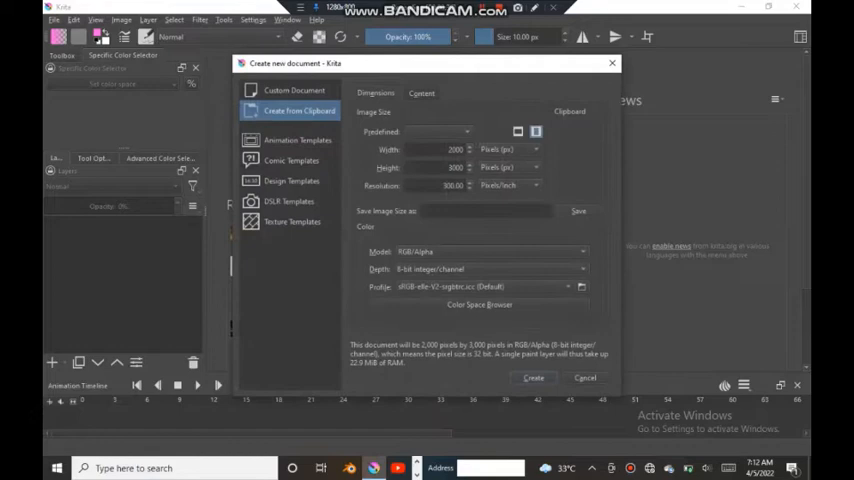
Step: Create the blank document with the default size and colour settings
{"action": "left_click", "coordinate": [290, 90]}
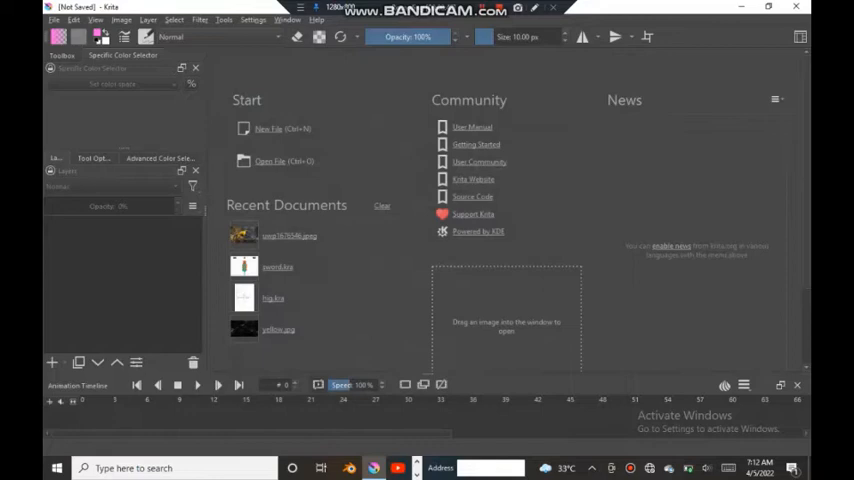
Step: Pick a pencil preset from the brush presets list for drawing on the canvas
{"action": "left_click", "coordinate": [268, 128]}
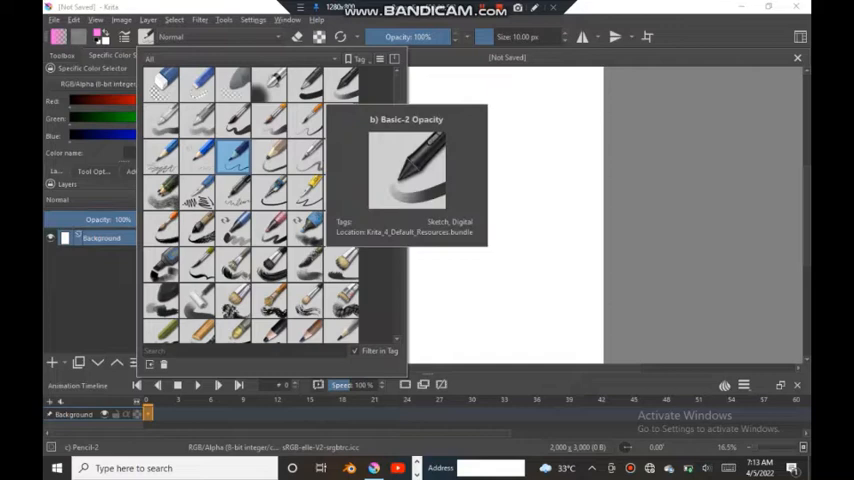
{"action": "scroll", "scroll_direction": "down", "scroll_amount": 3}
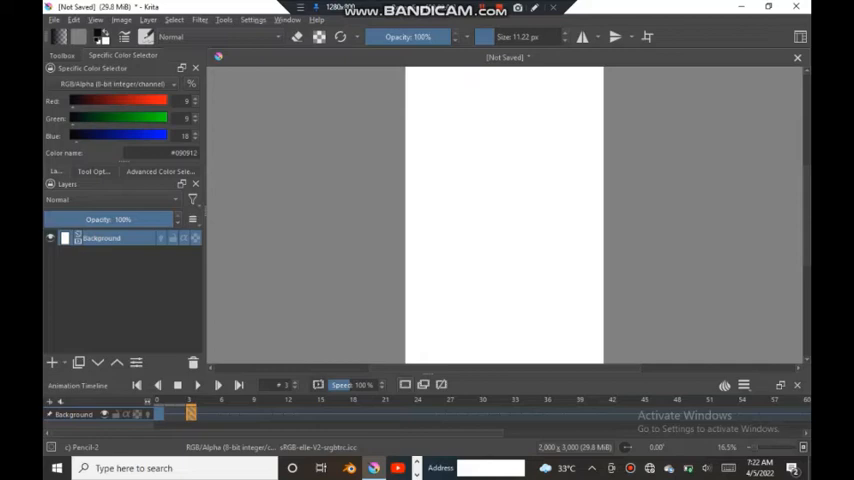
Step: Insert a keyframe on the background layer's row in the Animation Timeline
{"action": "left_click", "coordinate": [198, 384]}
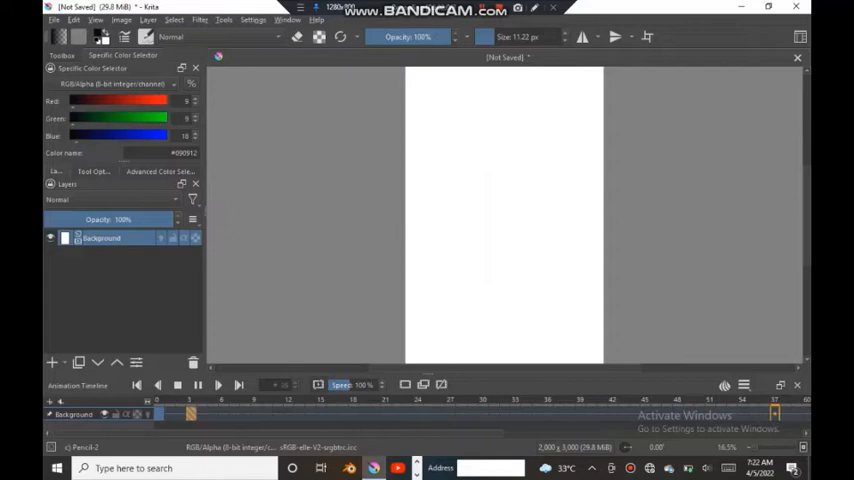